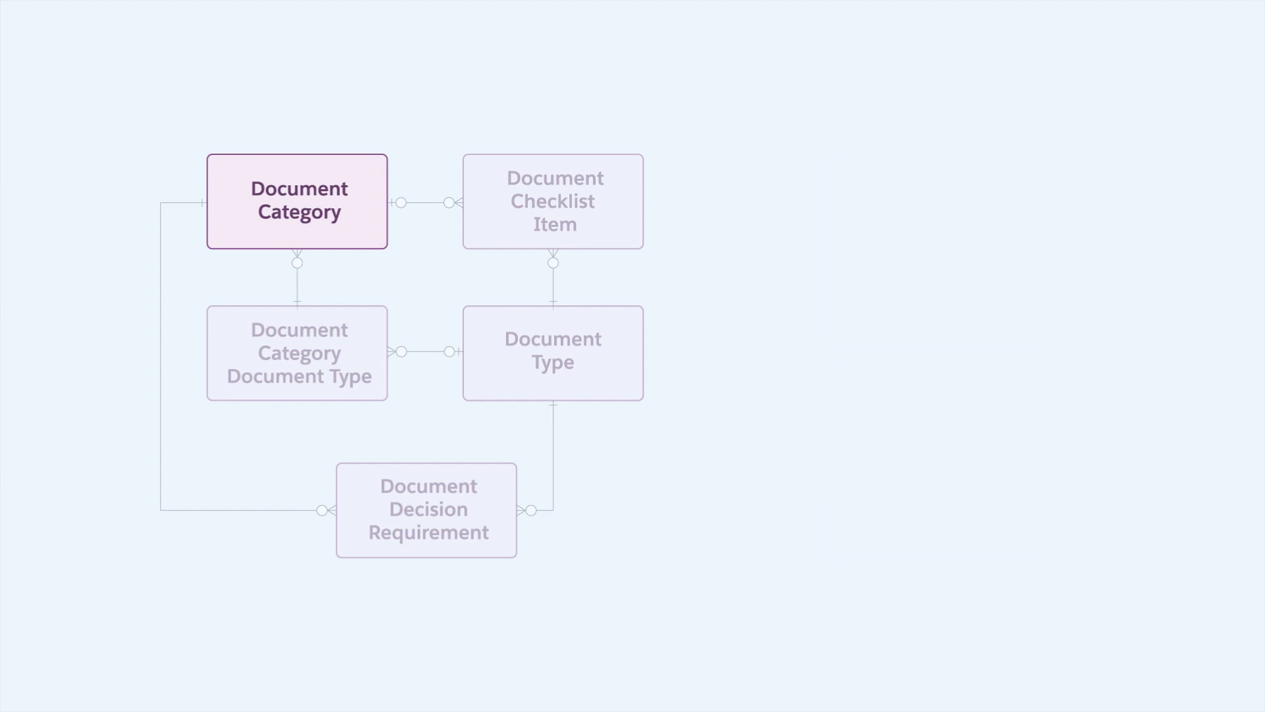
Open the Setup Document Category list showing eight categories, including Address Proof and ID Proof
left_click(427, 510)
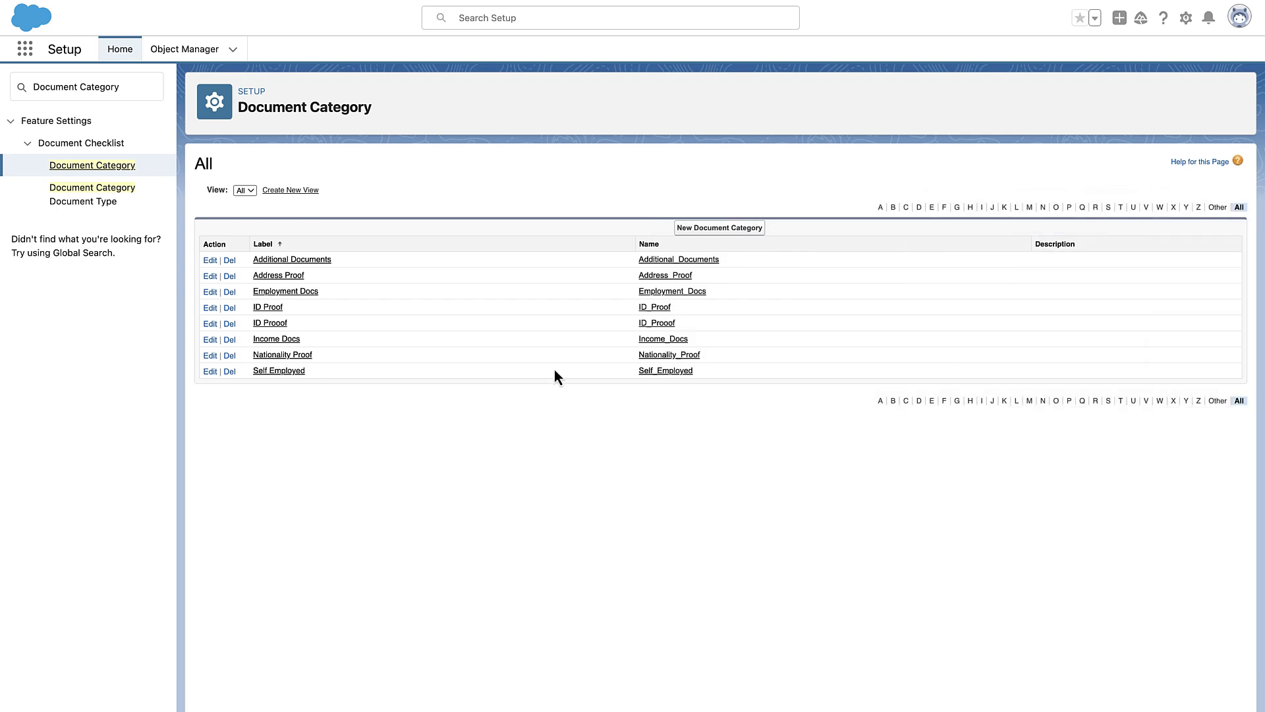
Create the ID Proof document category and an IDPROOF record linking it to Driver License
left_click(719, 228)
type("ID Proof")
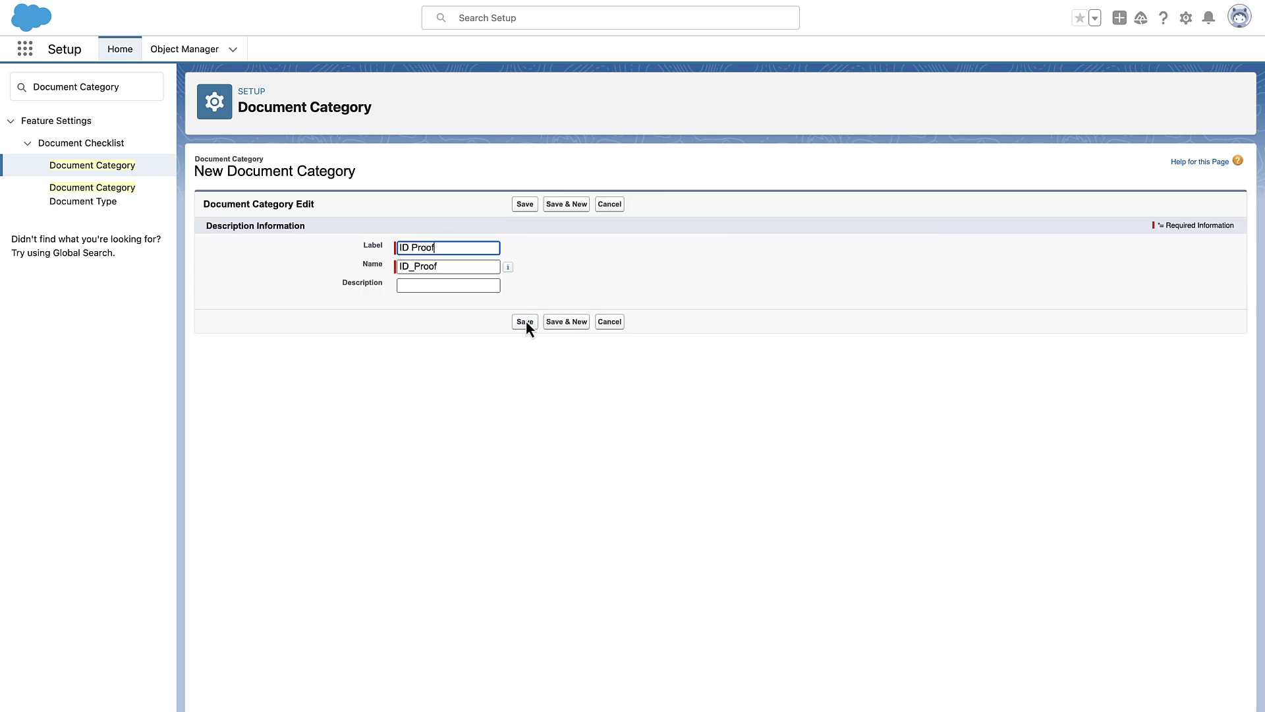
left_click(524, 321)
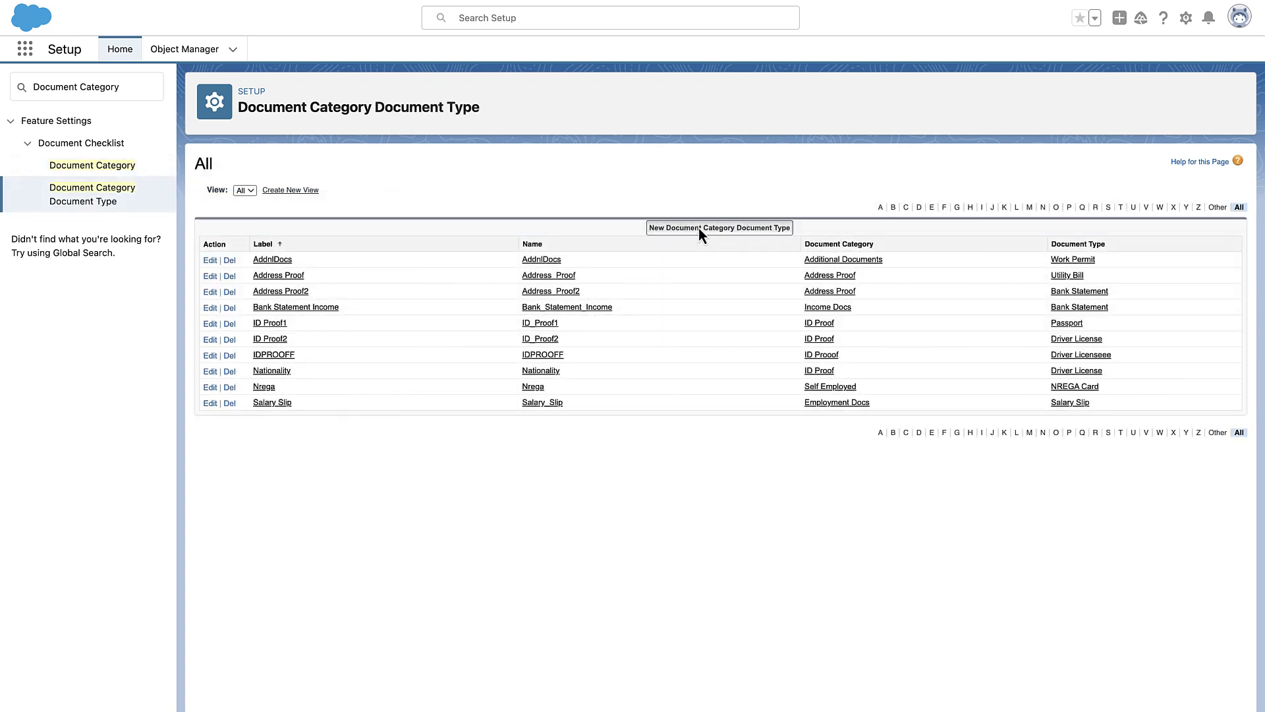
left_click(718, 227)
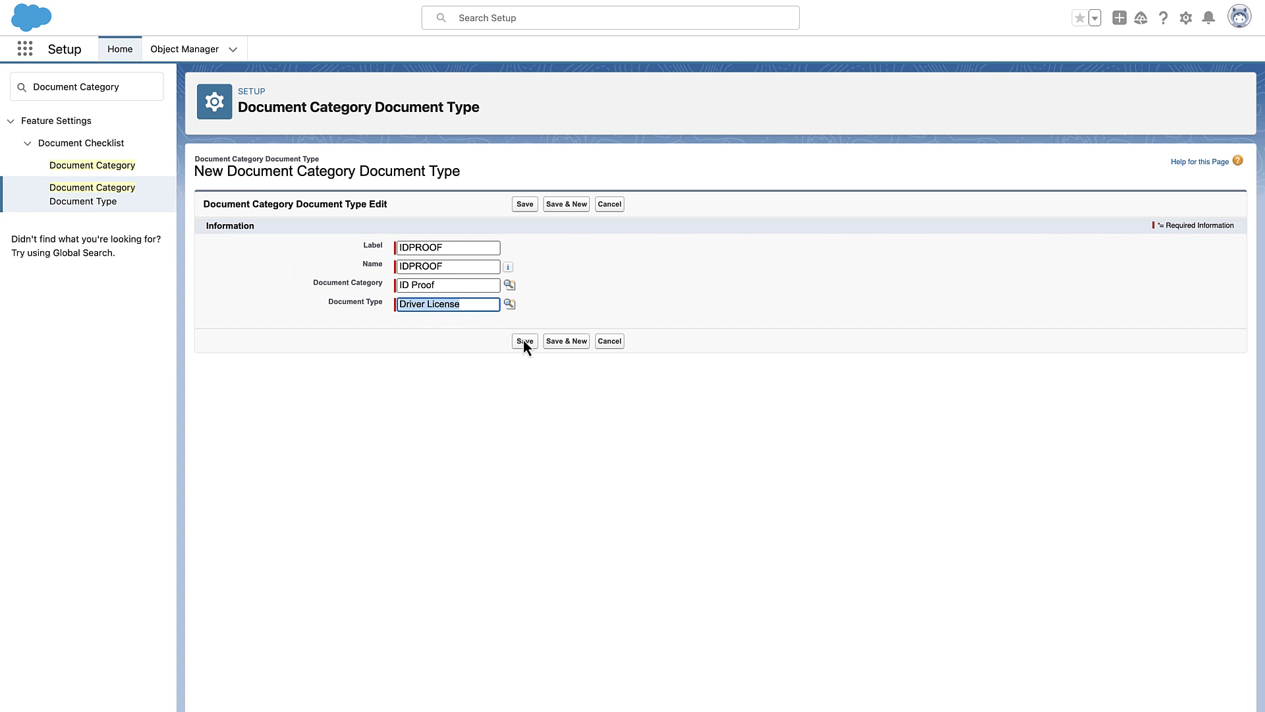
left_click(524, 340)
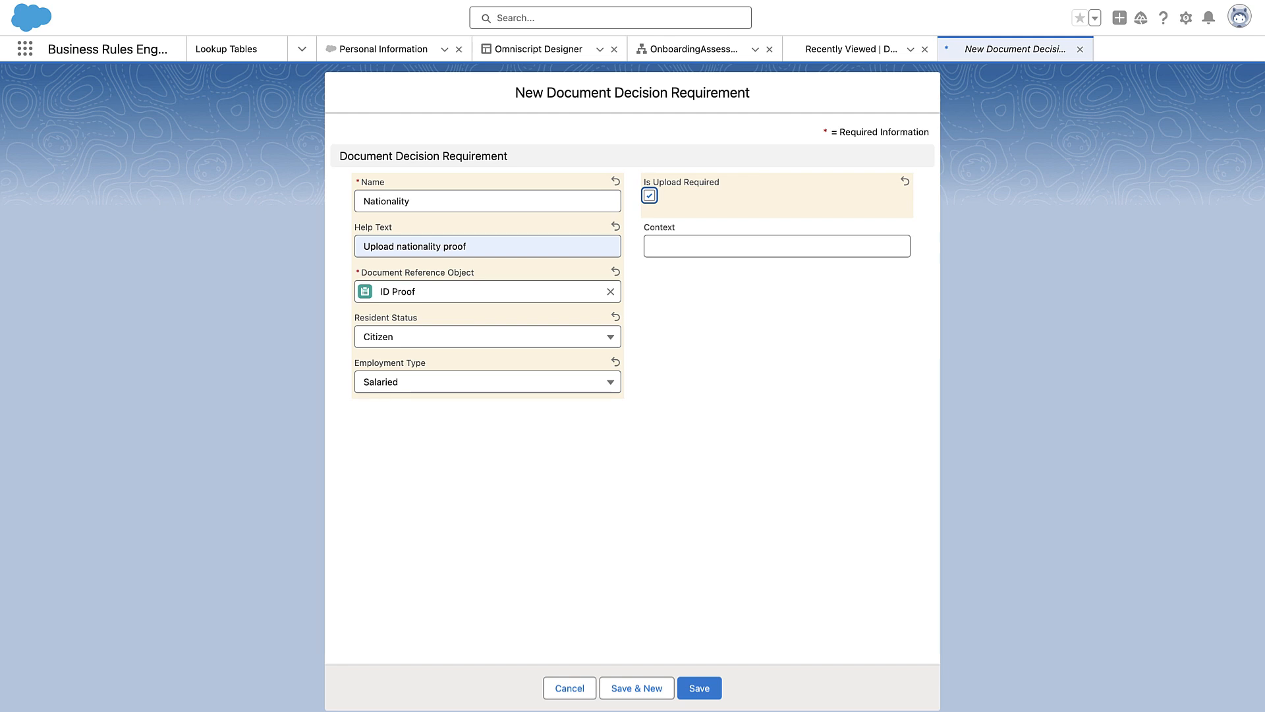
Save the Nationality requirement and start an Employment Status decision table from scratch
left_click(698, 687)
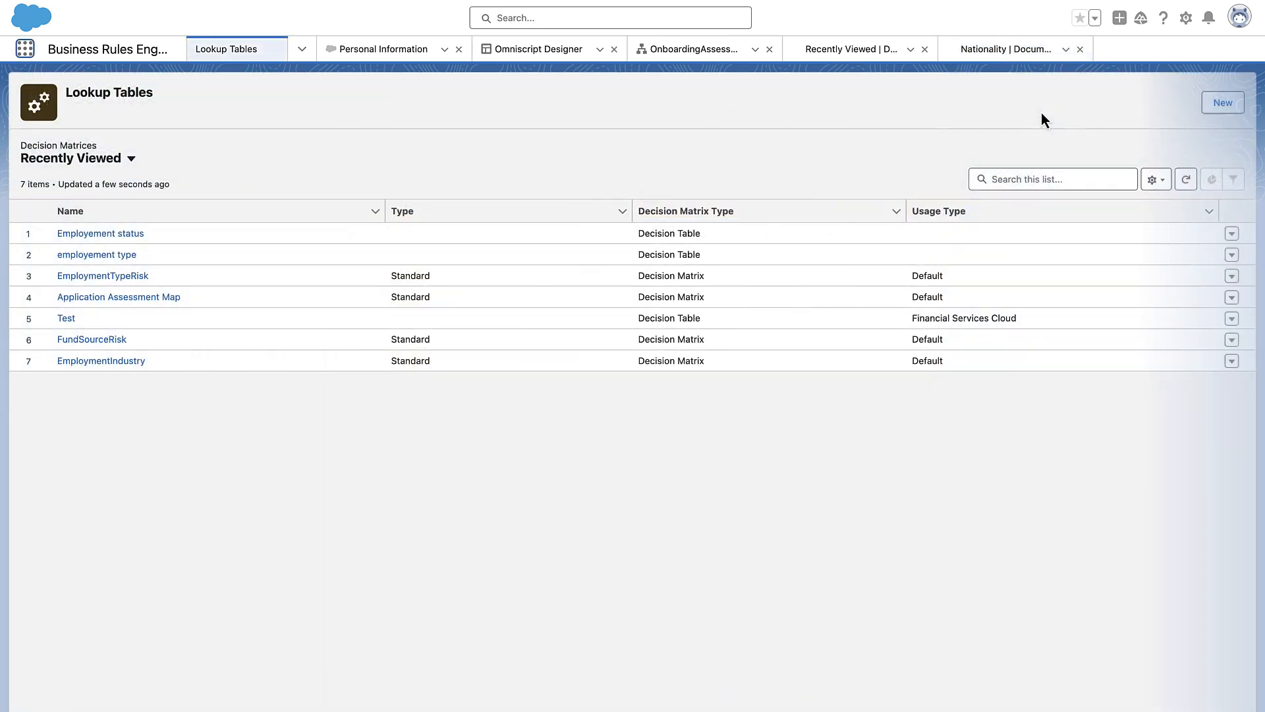
left_click(1223, 103)
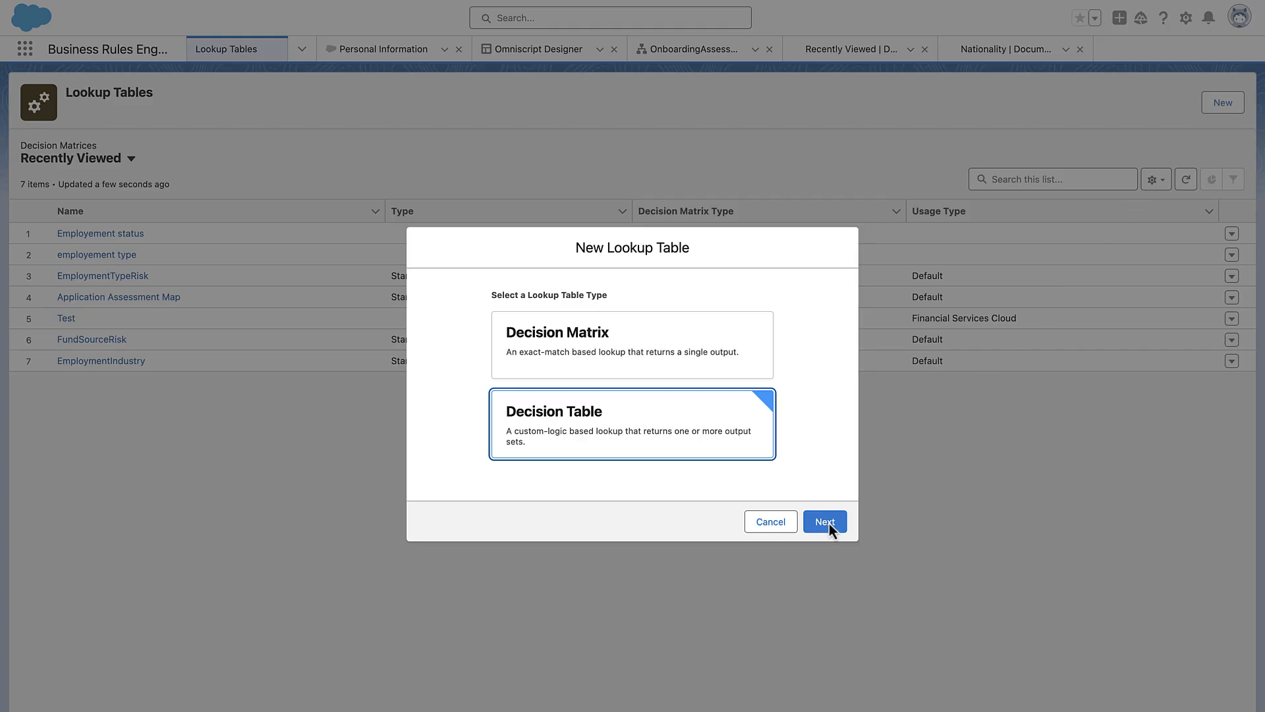
left_click(823, 521)
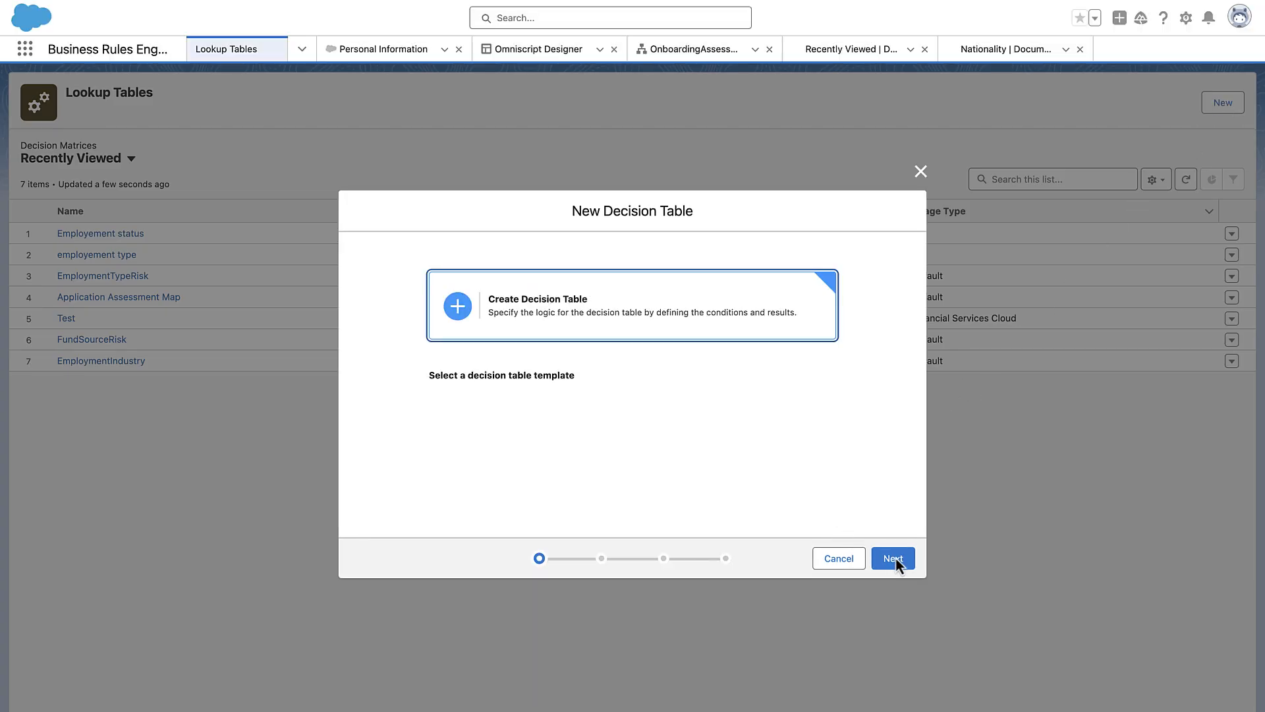
left_click(892, 557)
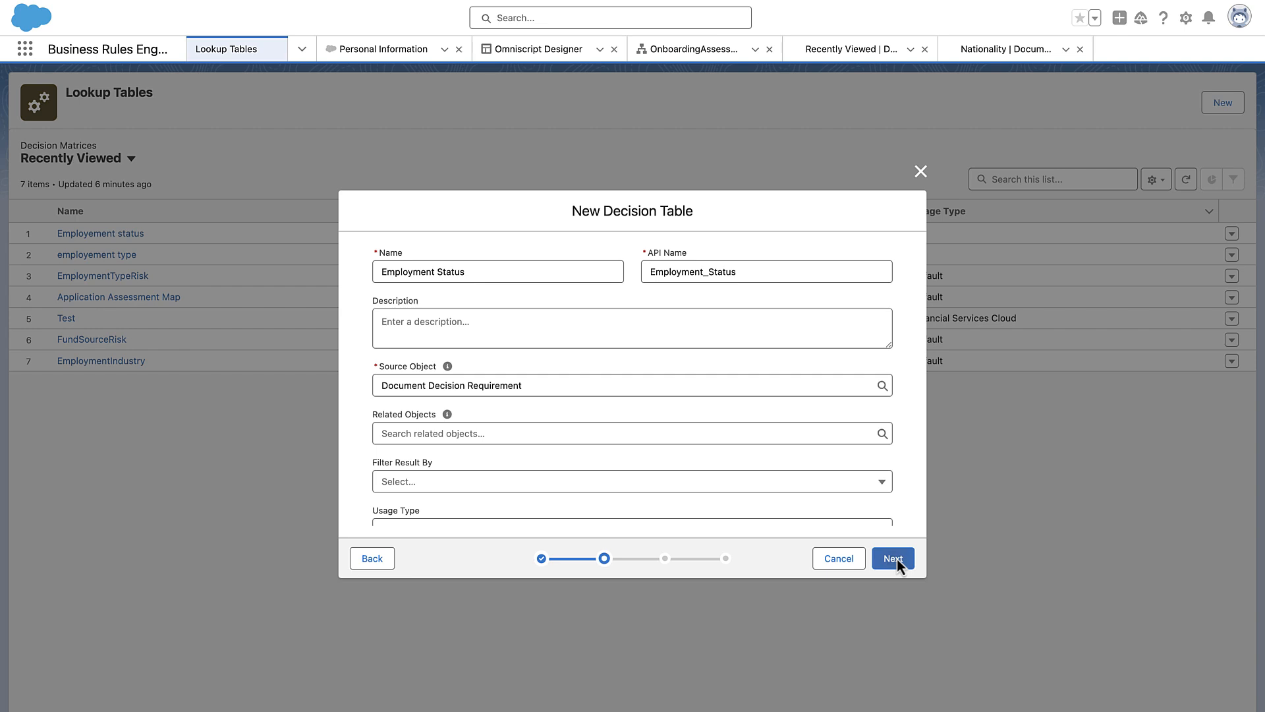
left_click(892, 558)
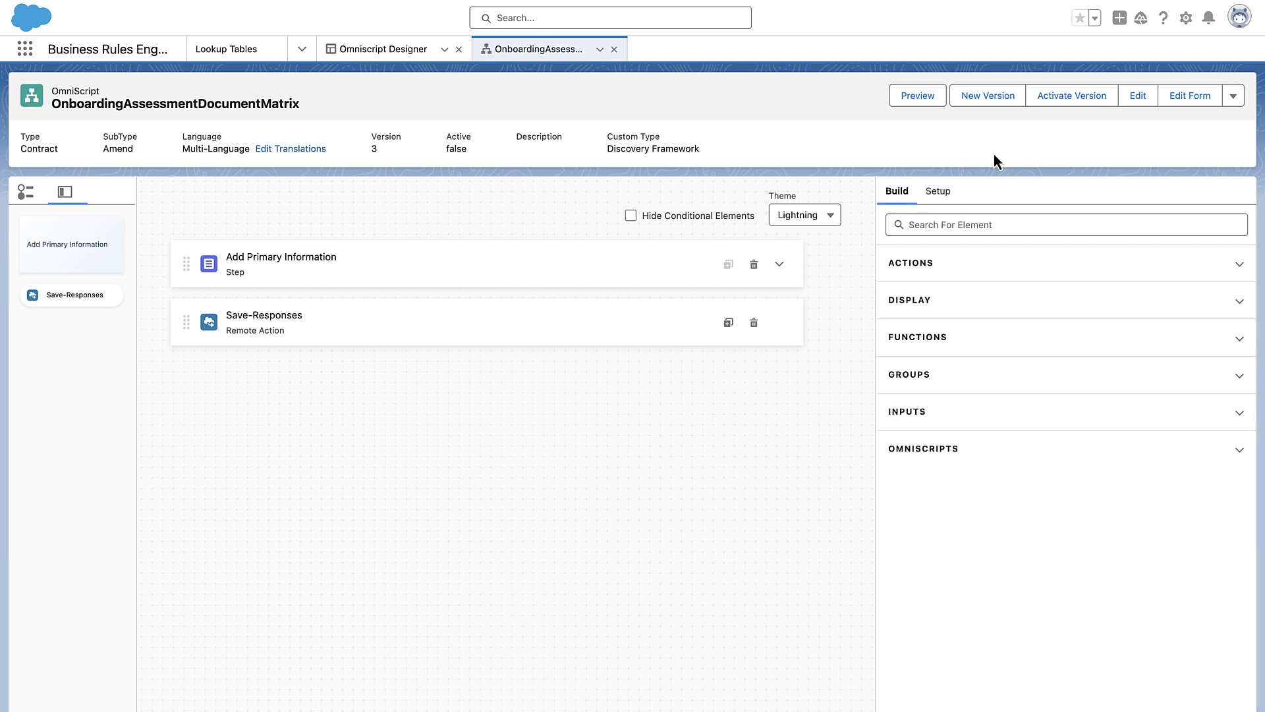
Add a Step element to the OmniScript and rename it 'Upload Documents'
type("Step")
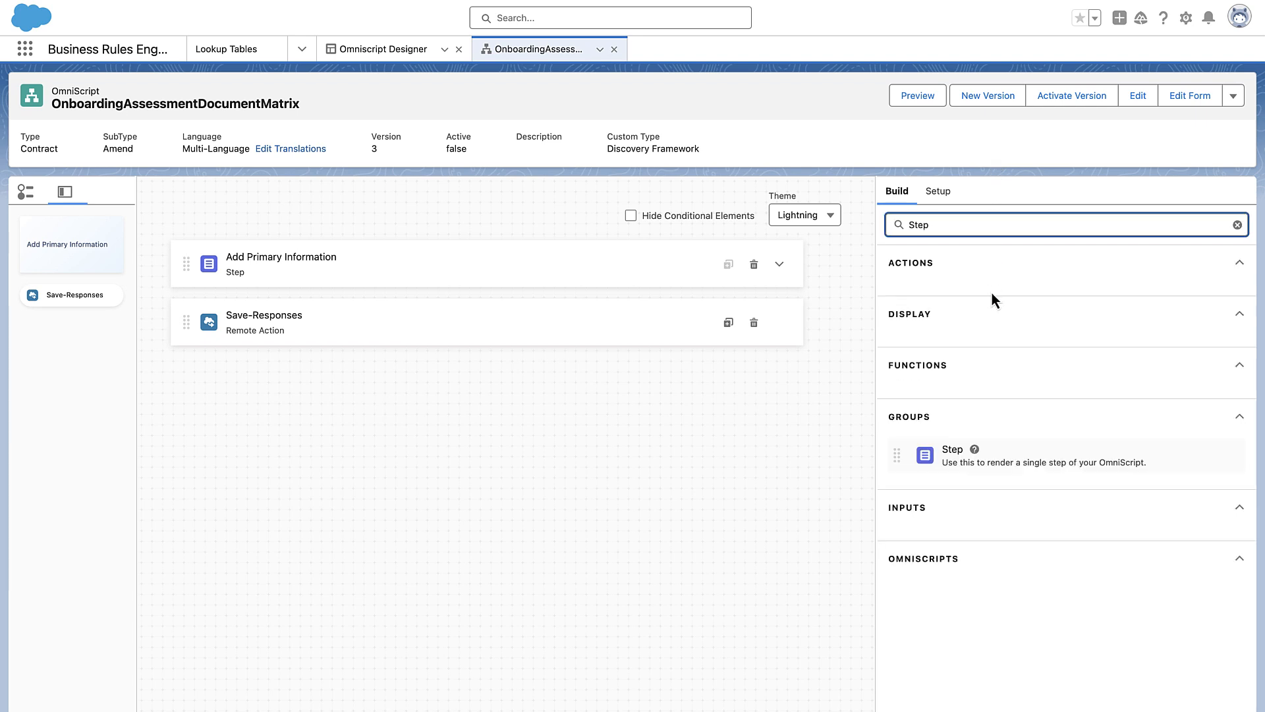
mouse_move(1014, 468)
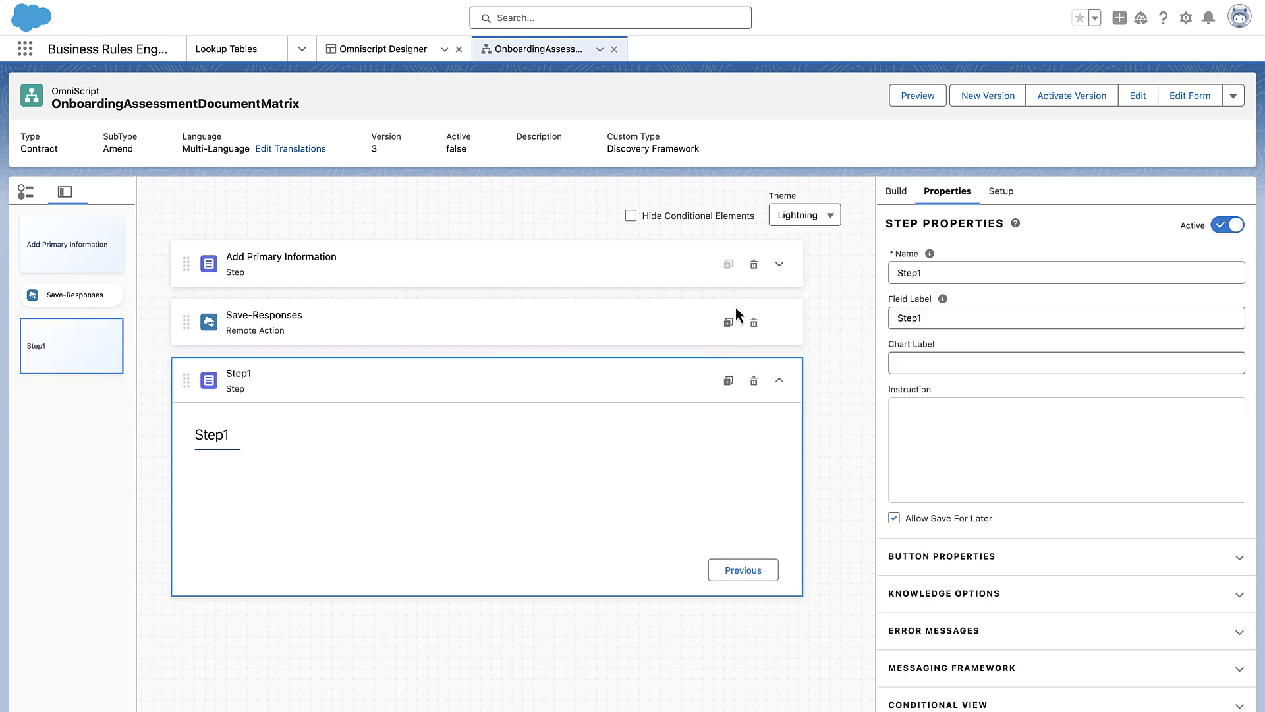
type("Upload Documents")
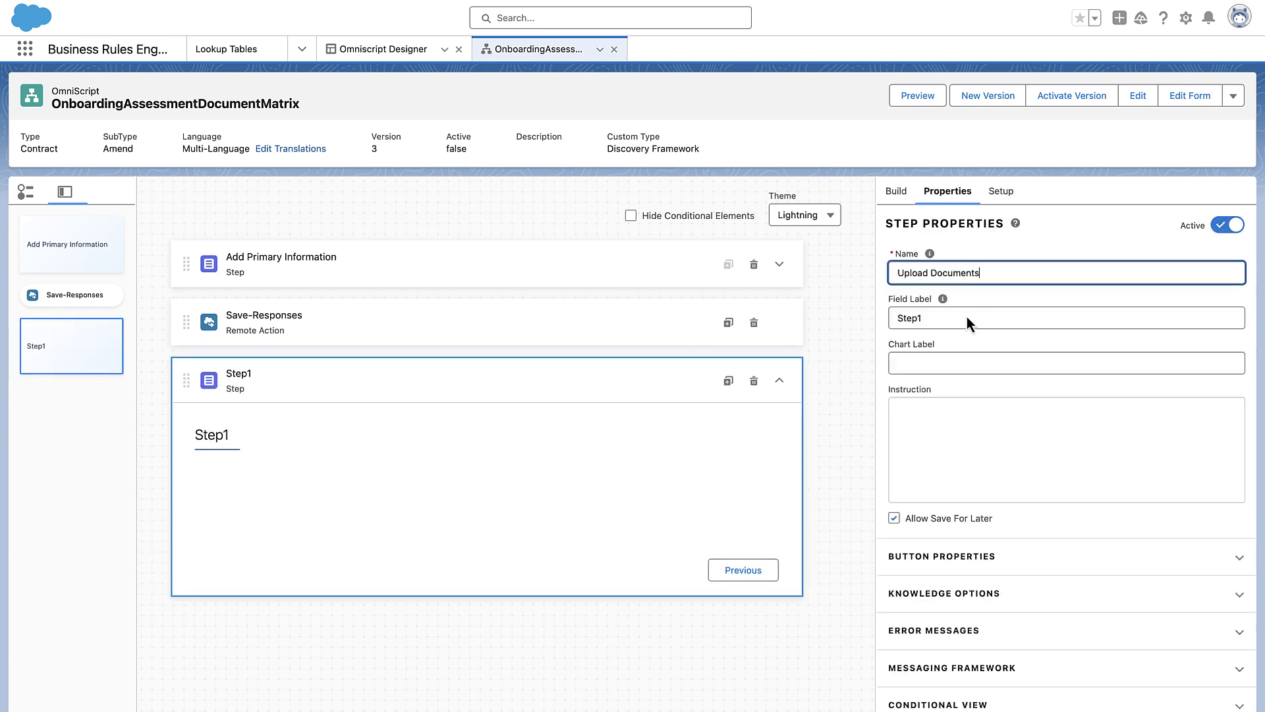
type("Upload Documents")
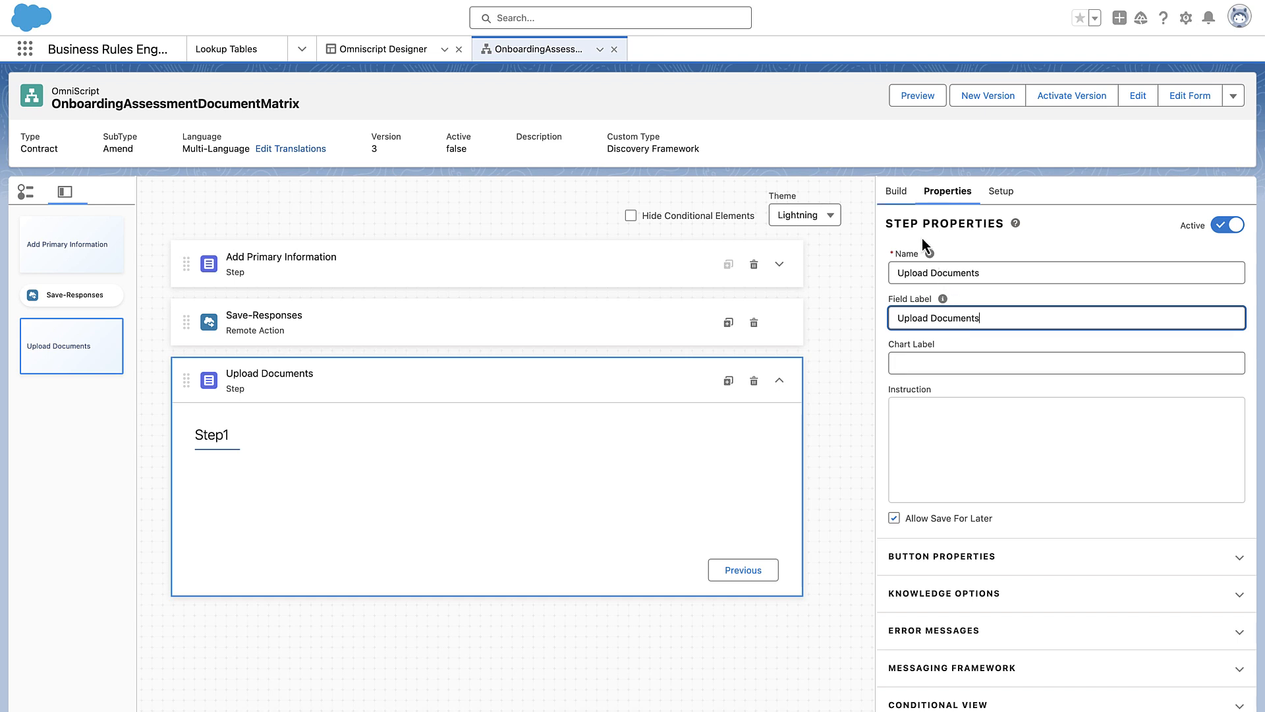
Place a Document Matrix inside Upload Documents and preview the step
left_click(896, 191)
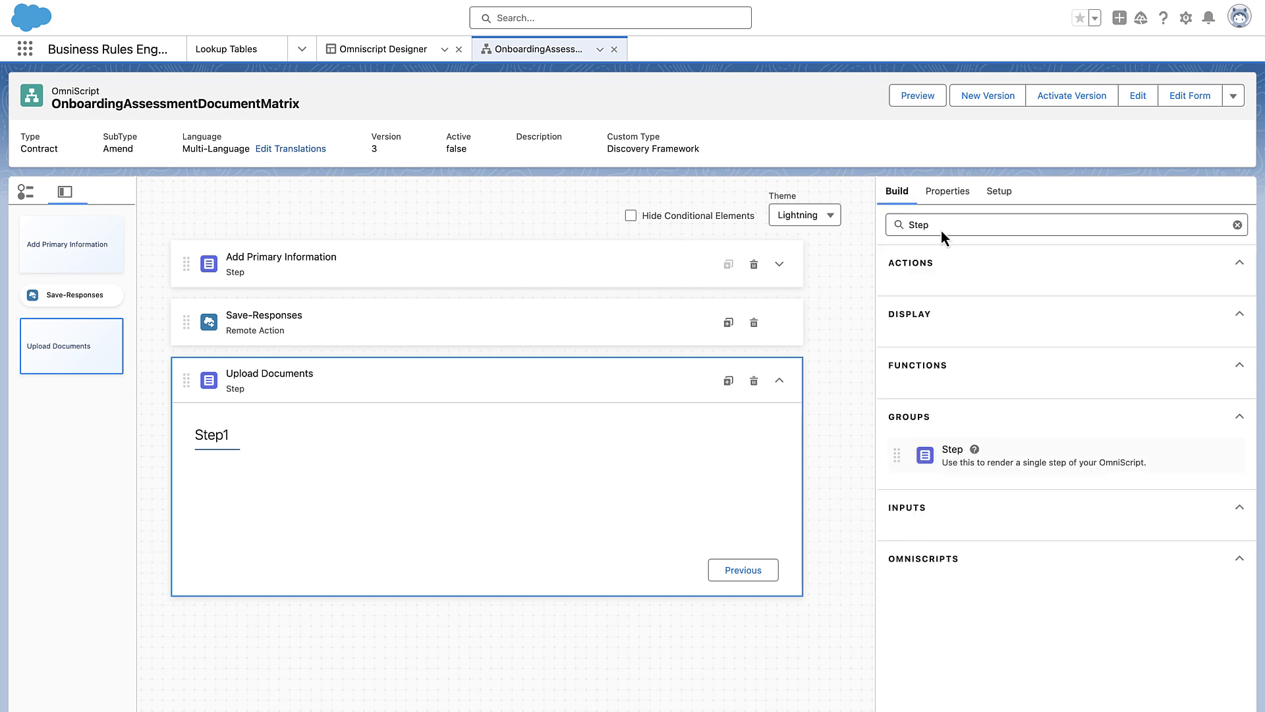
type("Document Matrix")
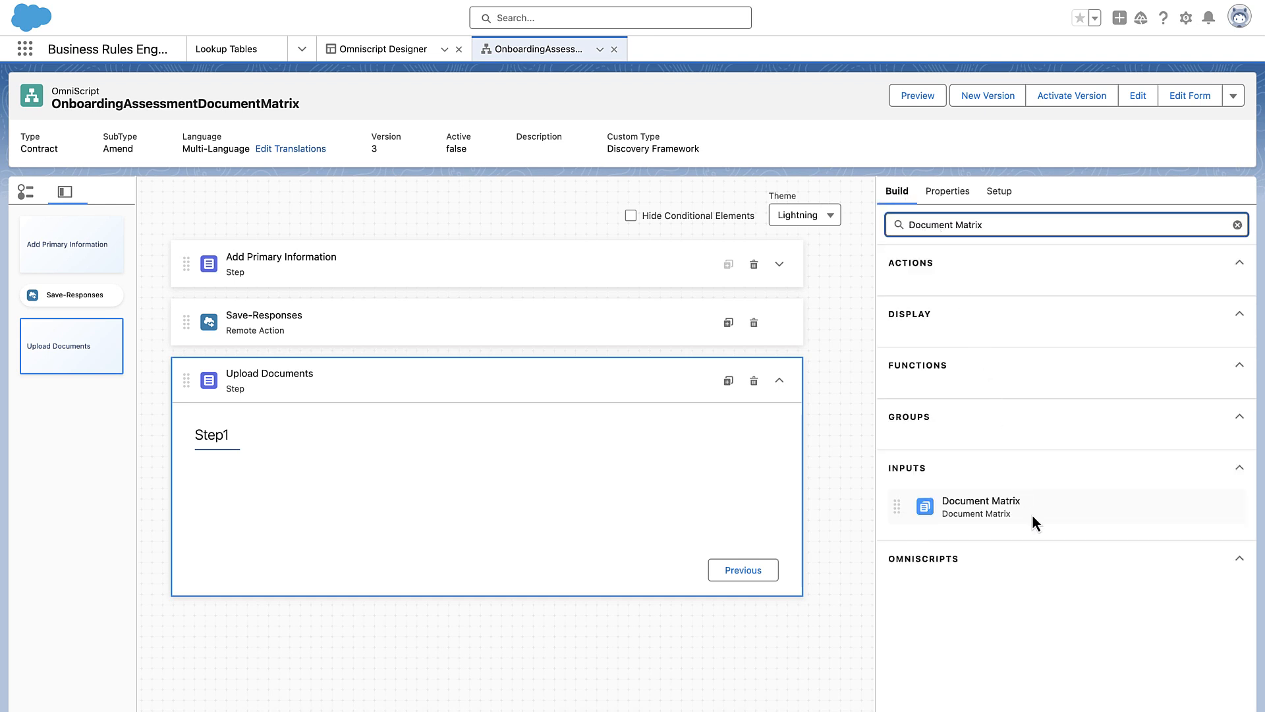
left_click_drag(980, 505, 484, 476)
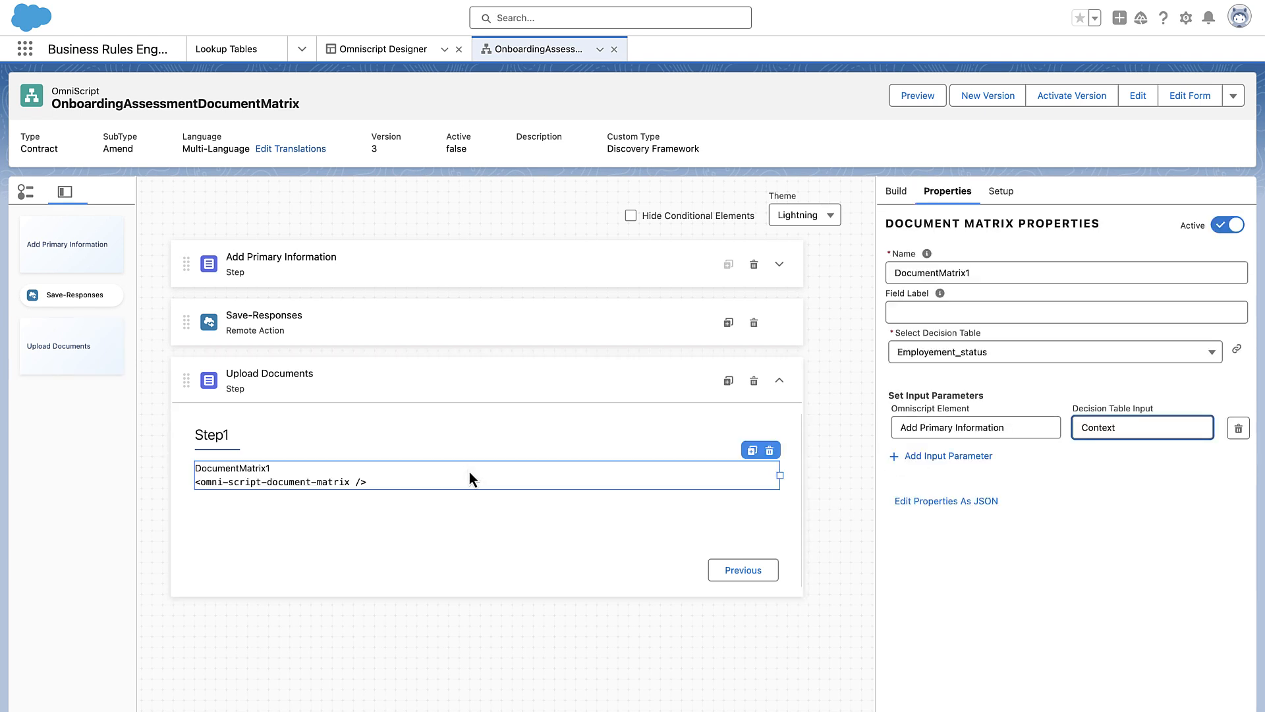
left_click(916, 95)
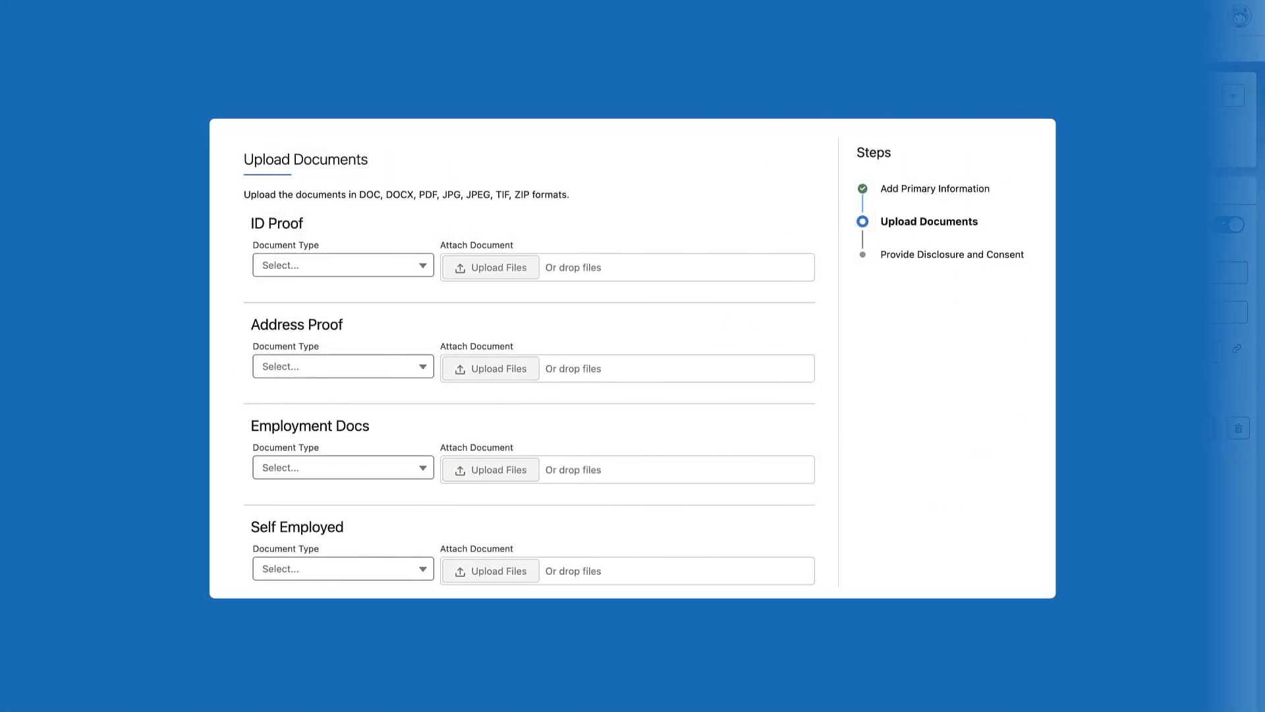